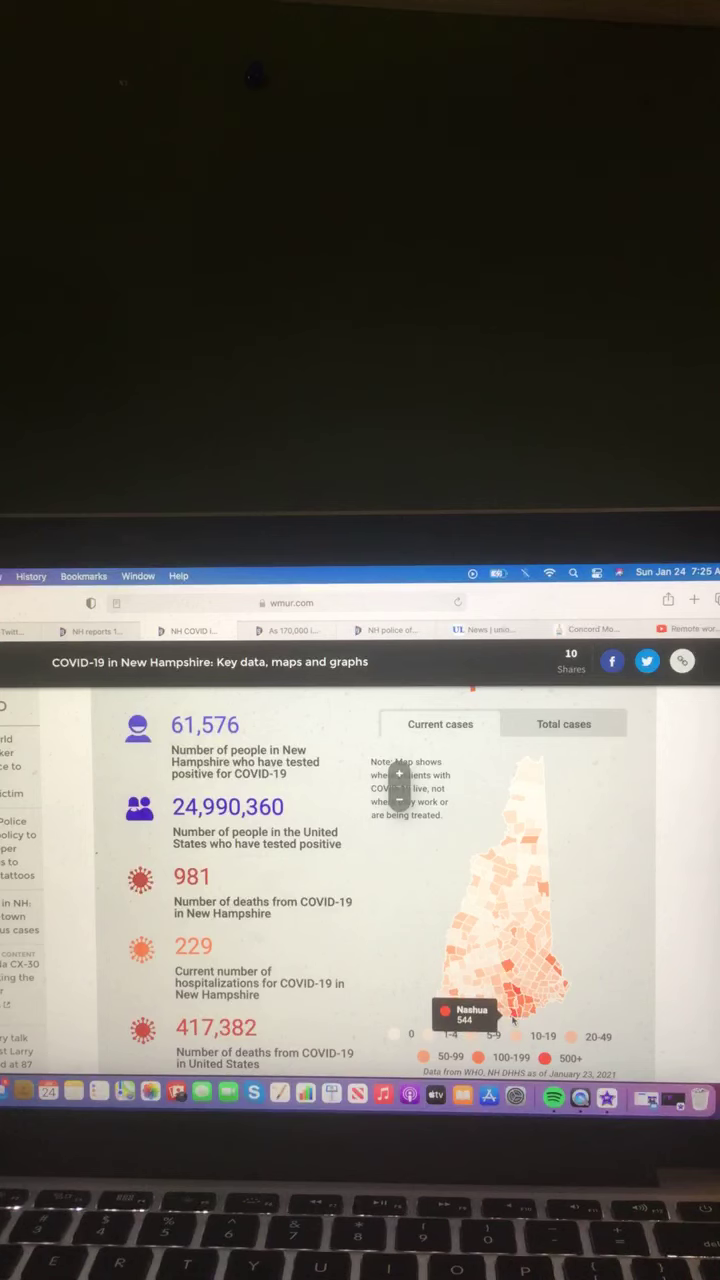
Switch the New Hampshire town map to show total COVID-19 cases.
{"action": "left_click", "coordinate": [563, 723]}
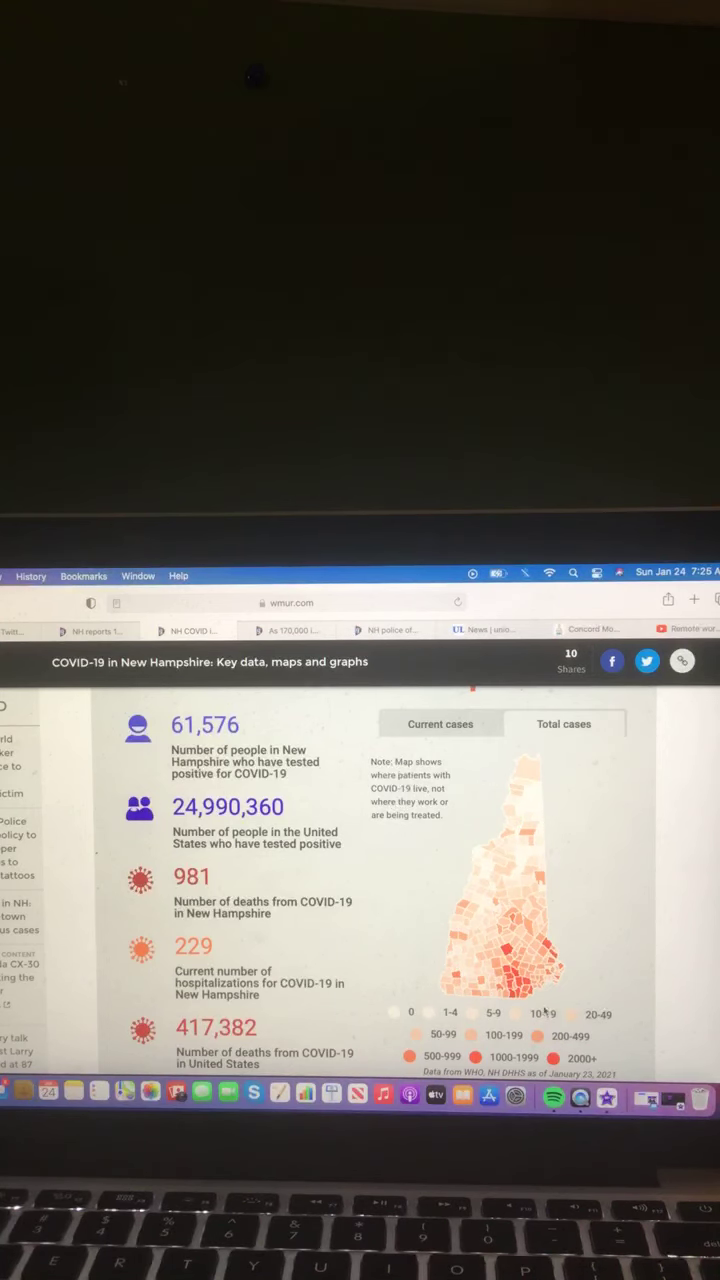
{"action": "mouse_move", "coordinate": [510, 1000]}
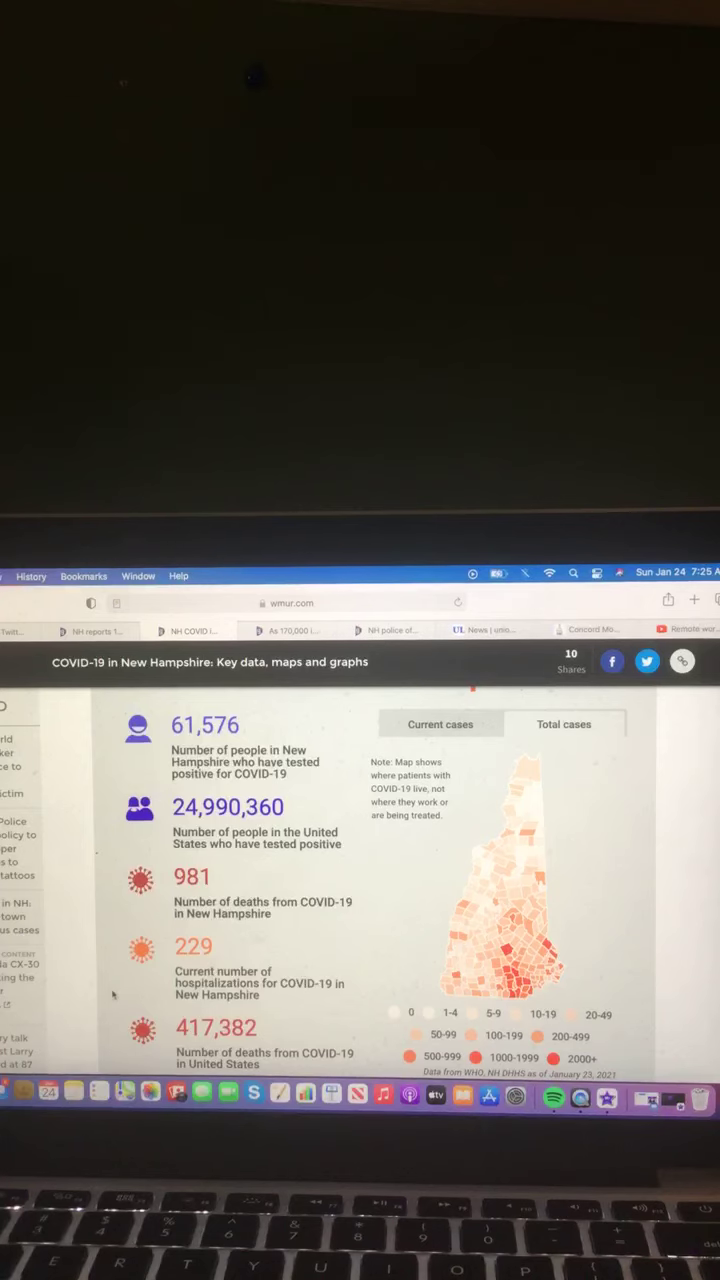
Step through the NH case-trend charts: new cases each day, current cases, then total cases.
{"action": "scroll", "scroll_direction": "down", "scroll_amount": 3}
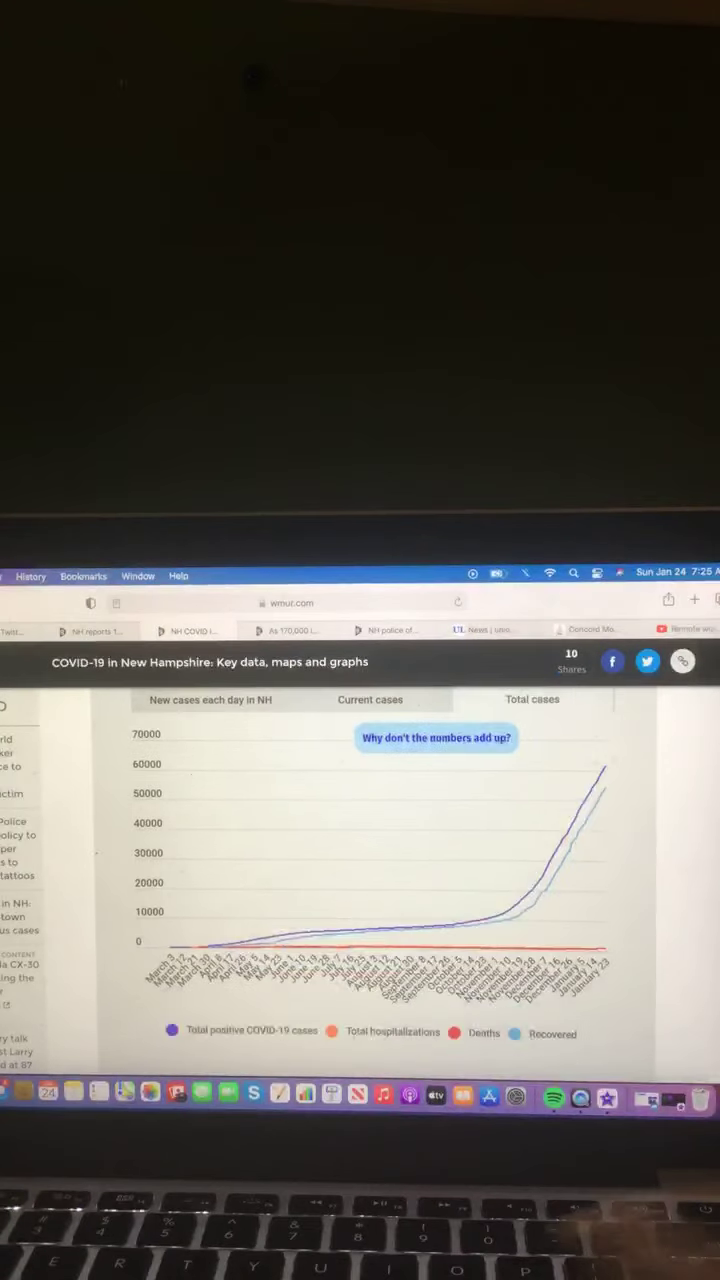
{"action": "left_click", "coordinate": [209, 699]}
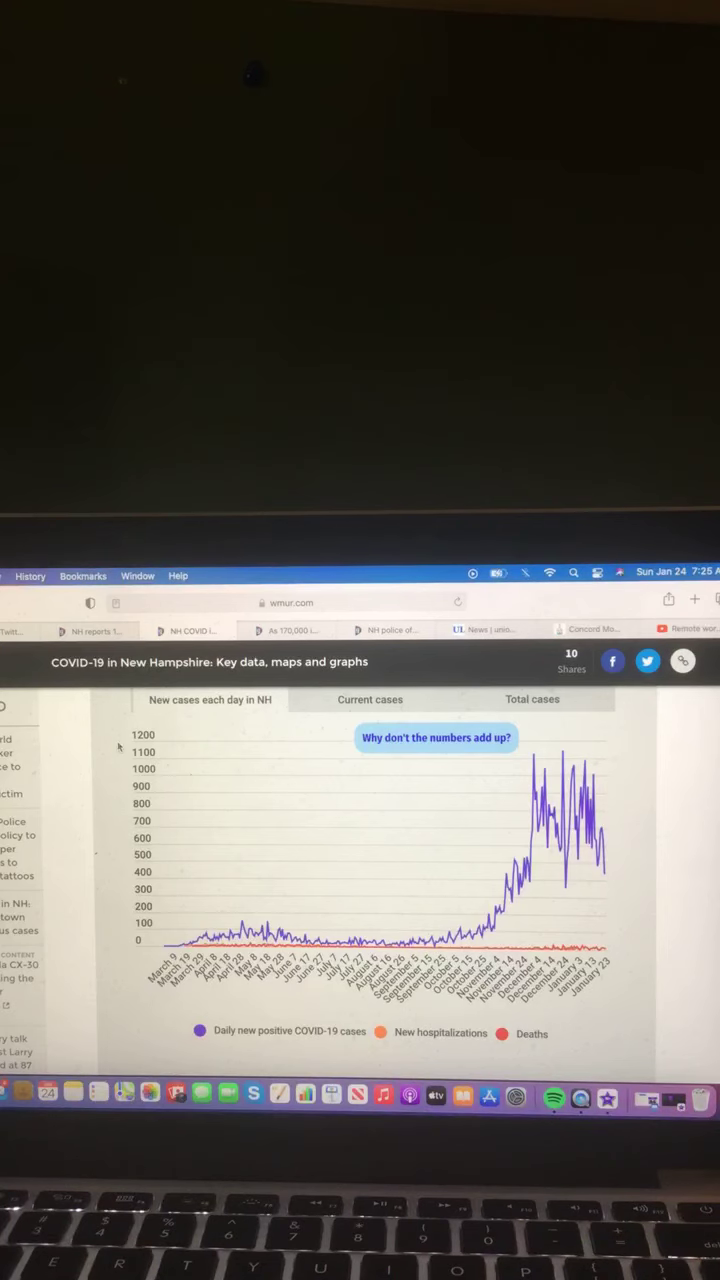
{"action": "left_click", "coordinate": [370, 699]}
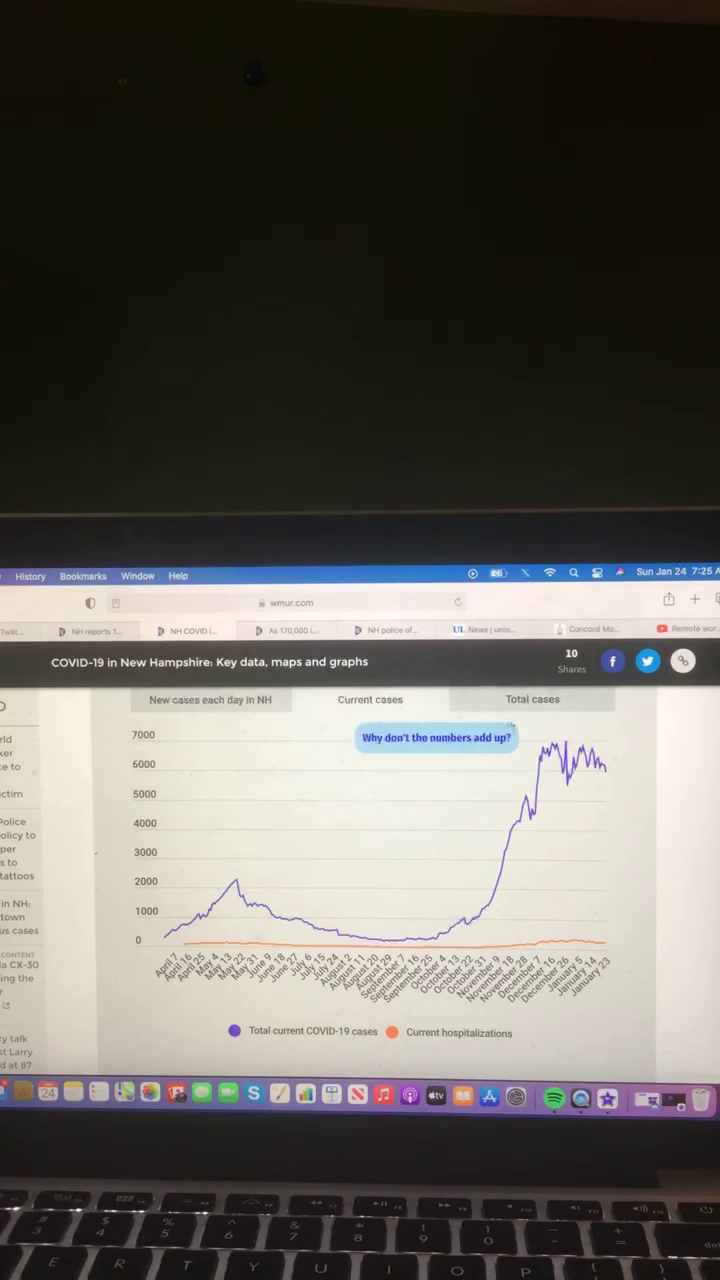
{"action": "left_click", "coordinate": [532, 699]}
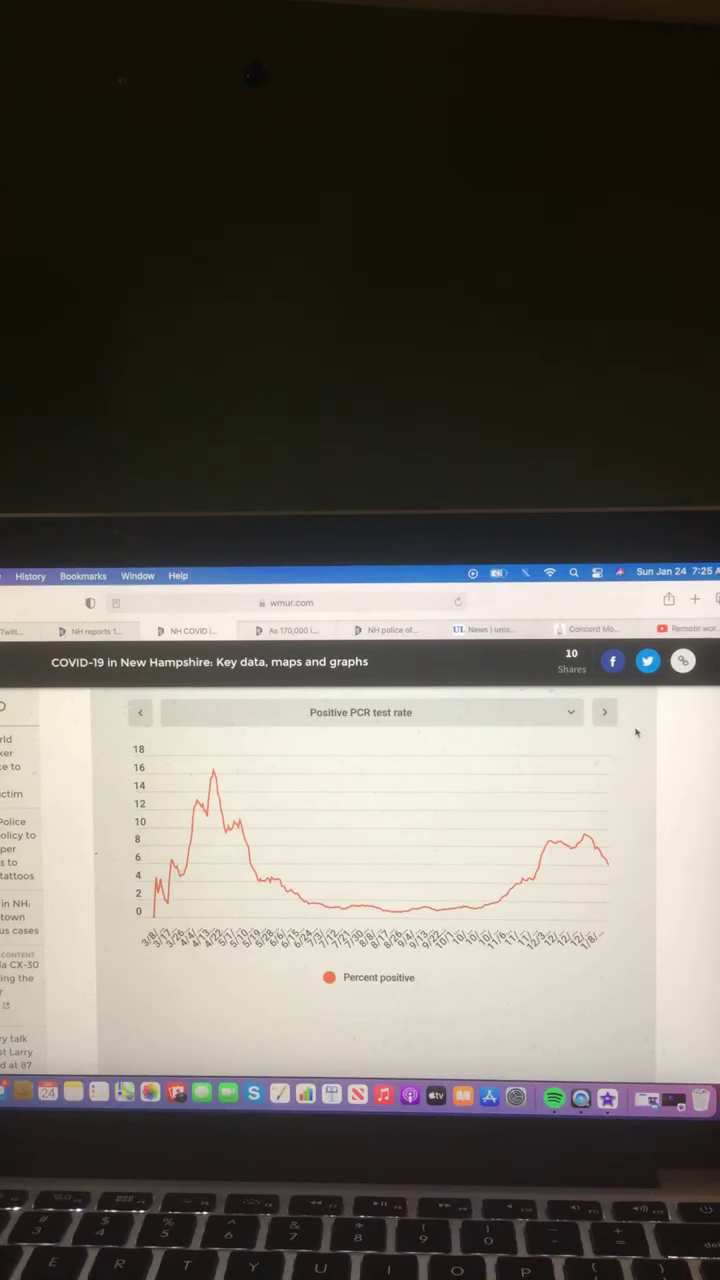
Advance the charts through PCR and antigen positivity rate and age group of cases.
{"action": "left_click", "coordinate": [605, 712]}
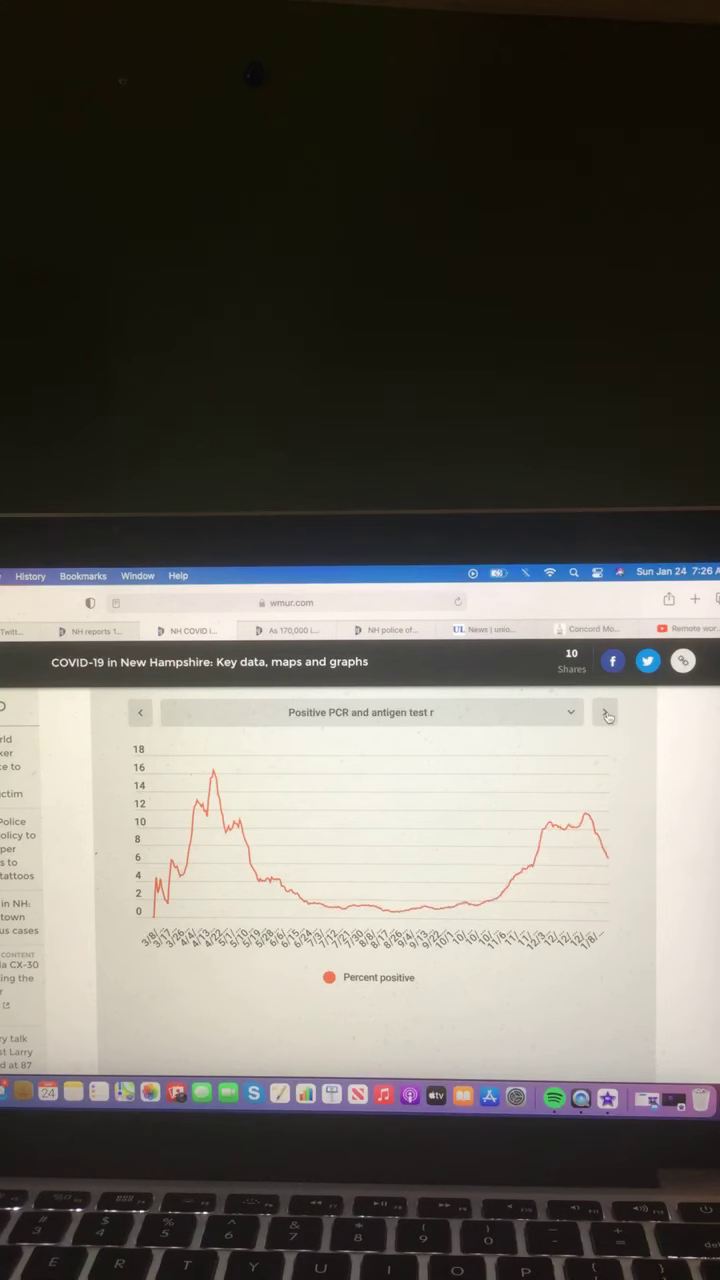
{"action": "left_click", "coordinate": [605, 712]}
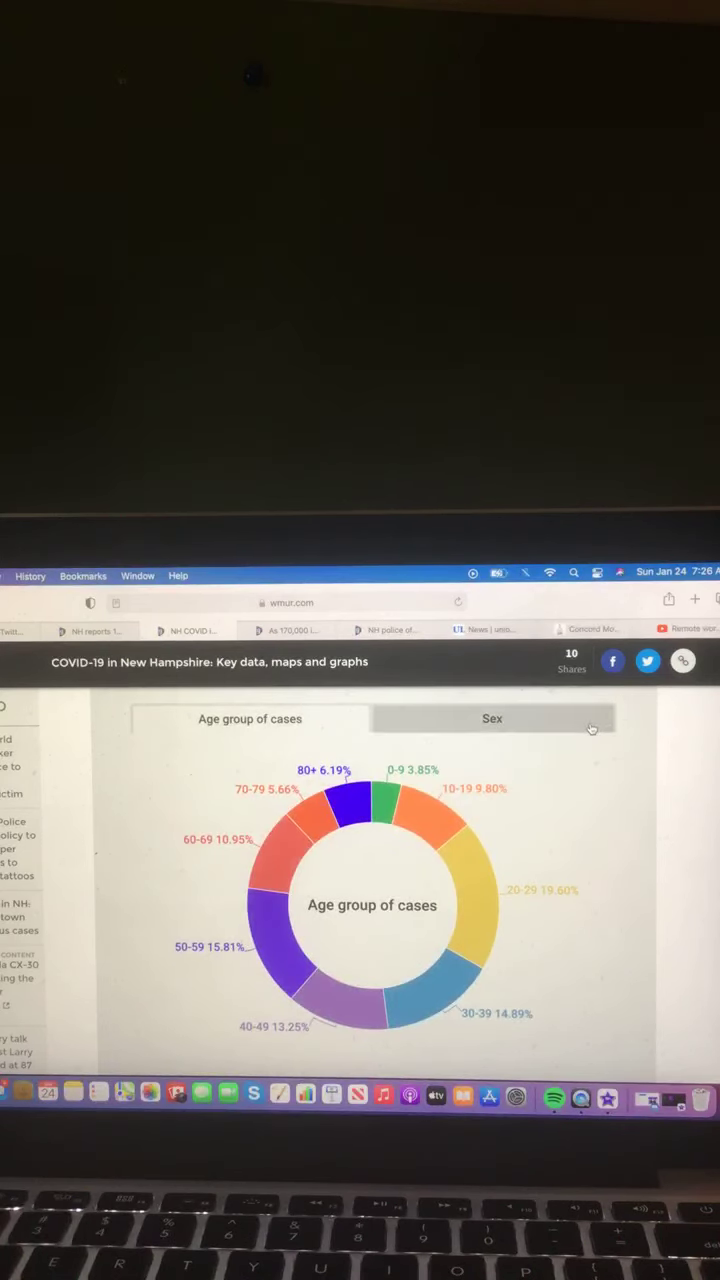
{"action": "left_click", "coordinate": [491, 718]}
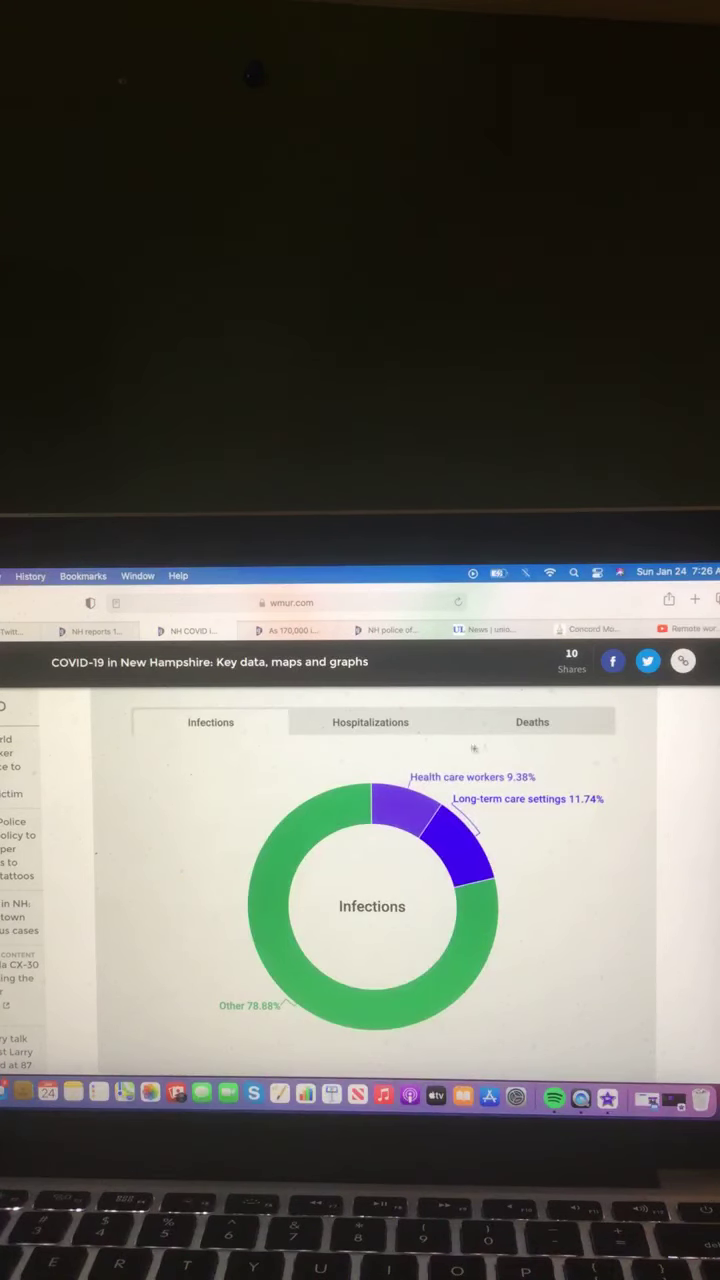
View the hospitalization and death breakdowns, then the race chart's hospitalizations by race and ethnicity.
{"action": "left_click", "coordinate": [370, 722]}
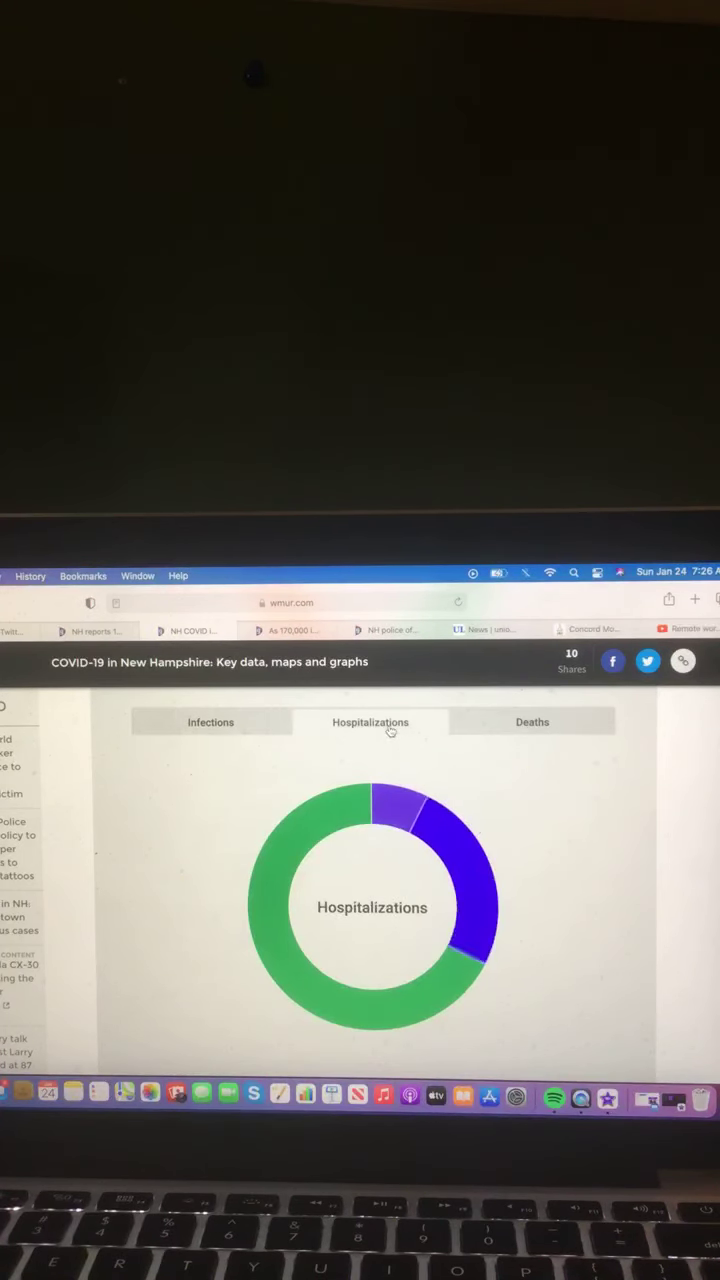
{"action": "left_click", "coordinate": [532, 721]}
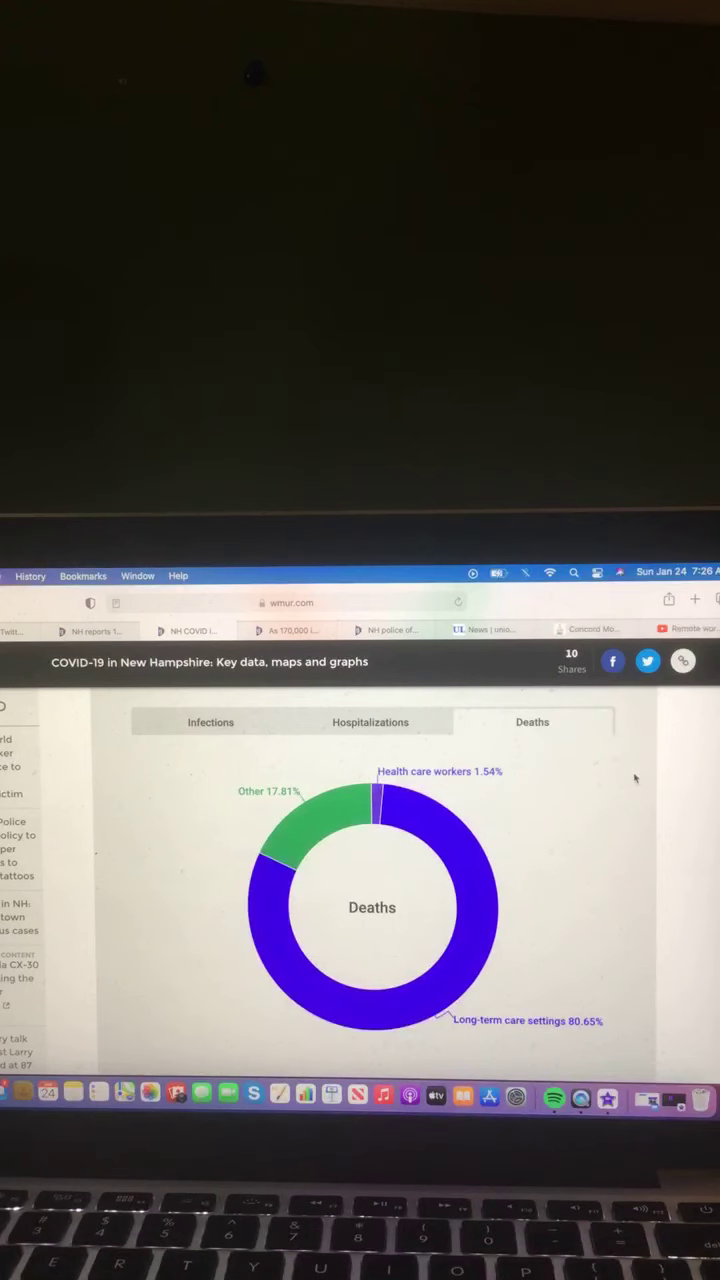
{"action": "scroll", "scroll_direction": "down", "scroll_amount": 3}
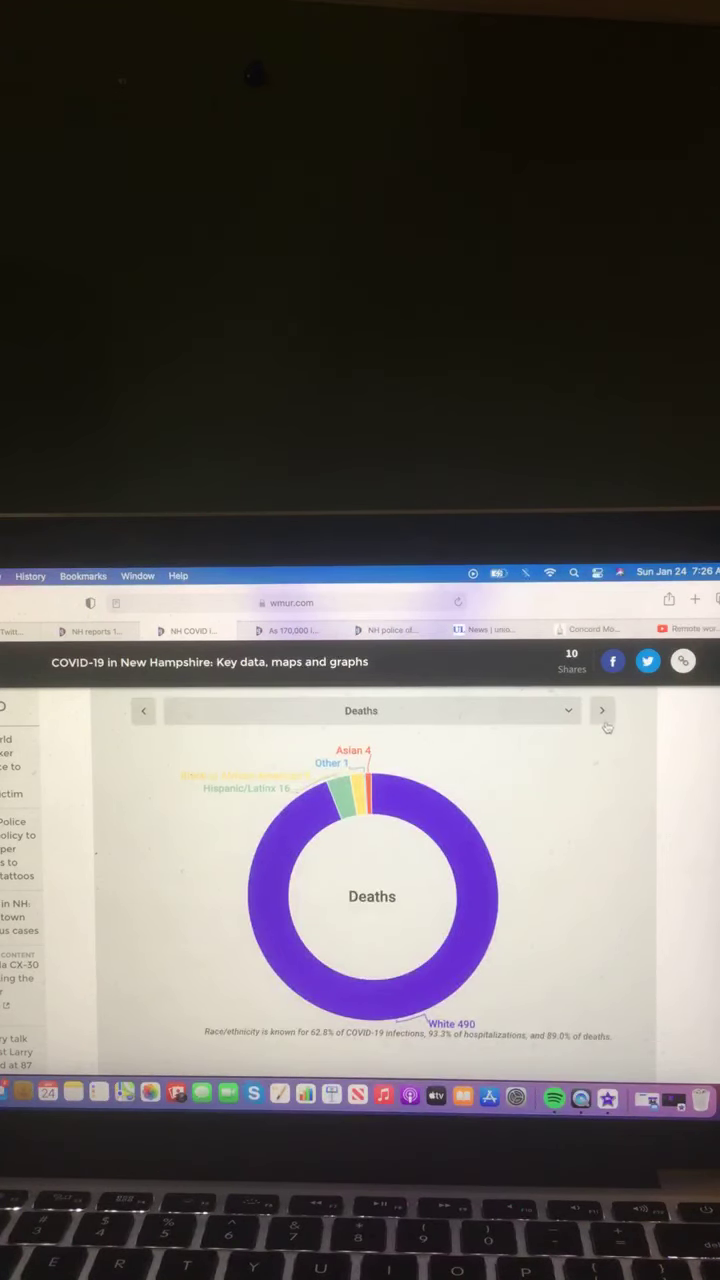
{"action": "left_click", "coordinate": [601, 710]}
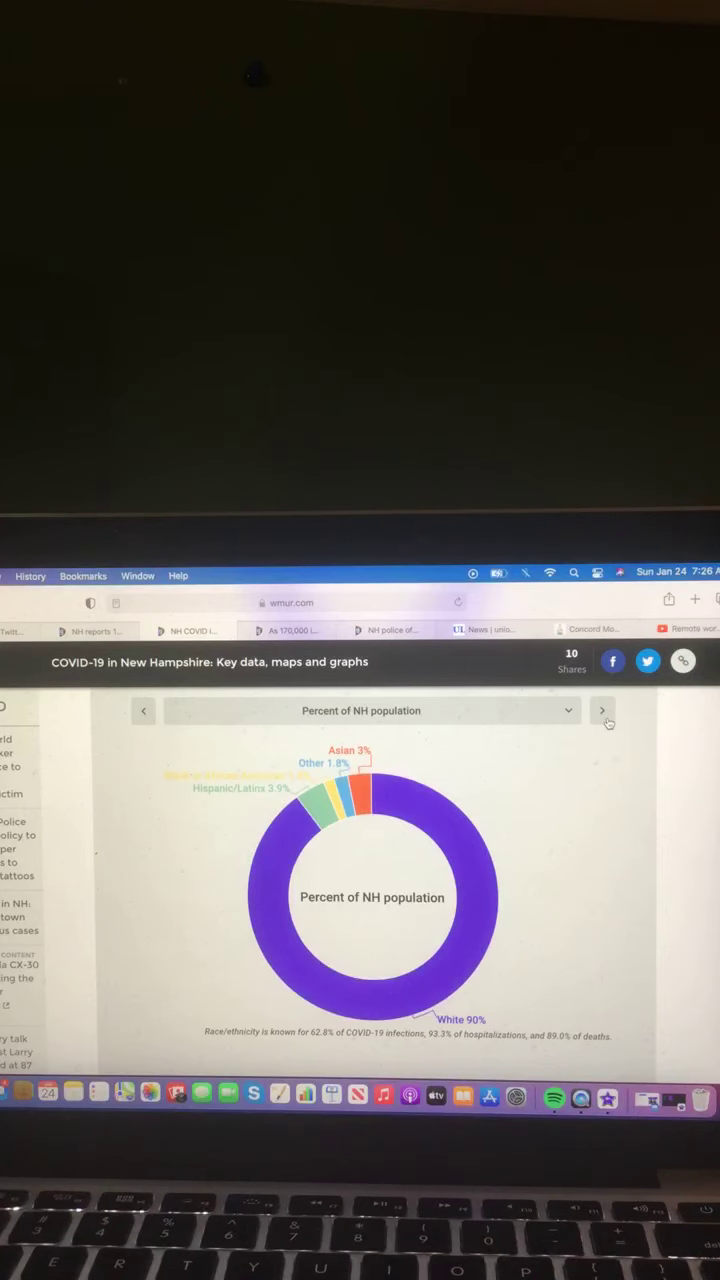
{"action": "left_click", "coordinate": [602, 710]}
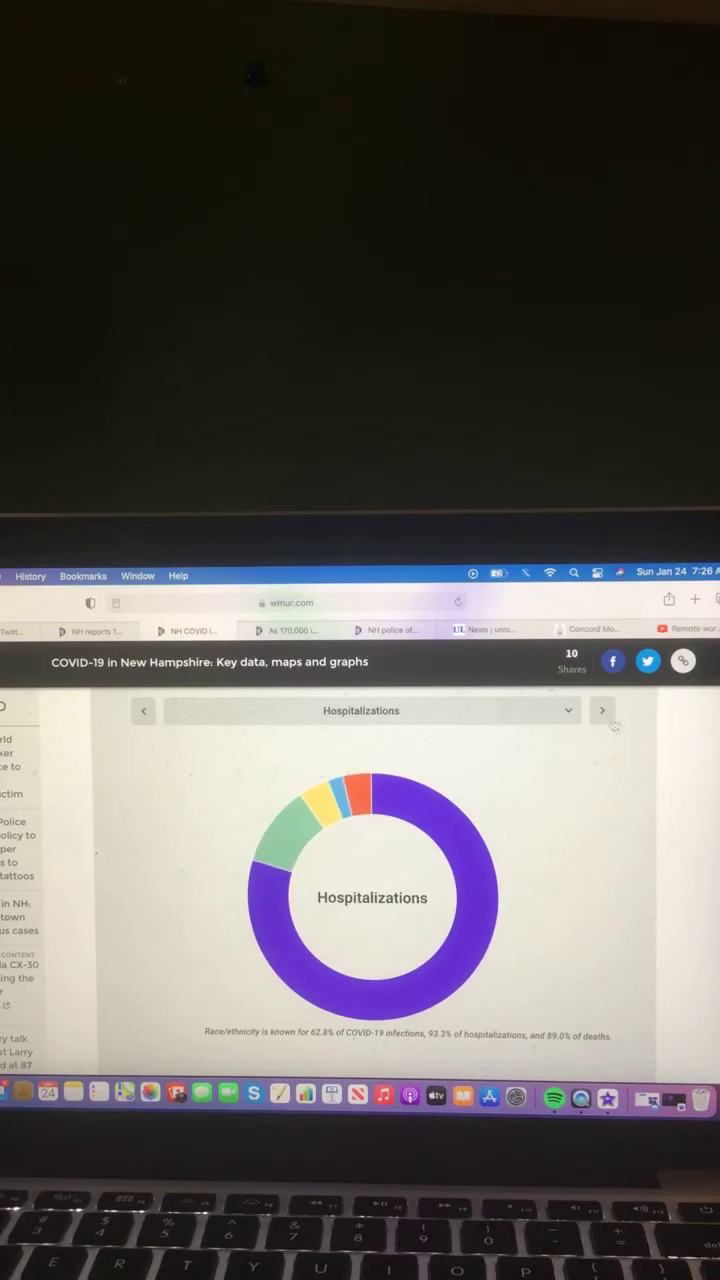
Scroll to the Common symptoms graphic and reveal the 'How it spreads' explanation.
{"action": "scroll", "scroll_direction": "down", "scroll_amount": 3}
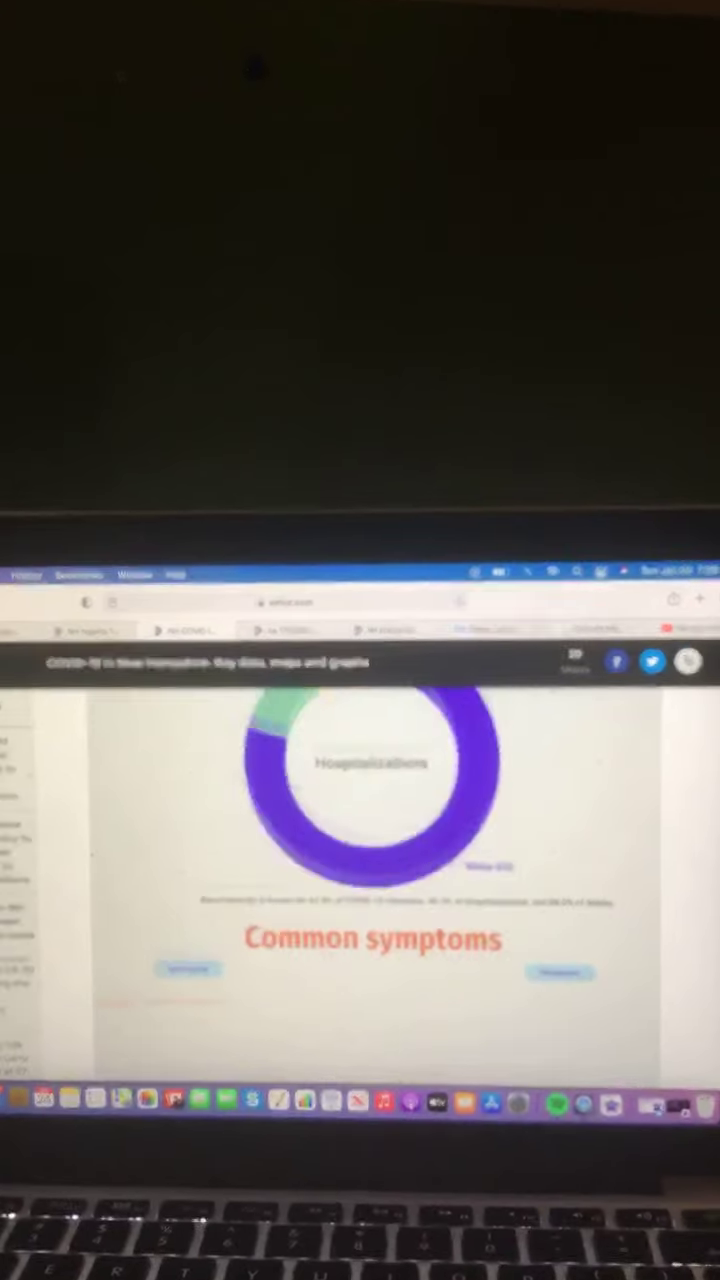
{"action": "scroll", "scroll_direction": "down", "scroll_amount": 3}
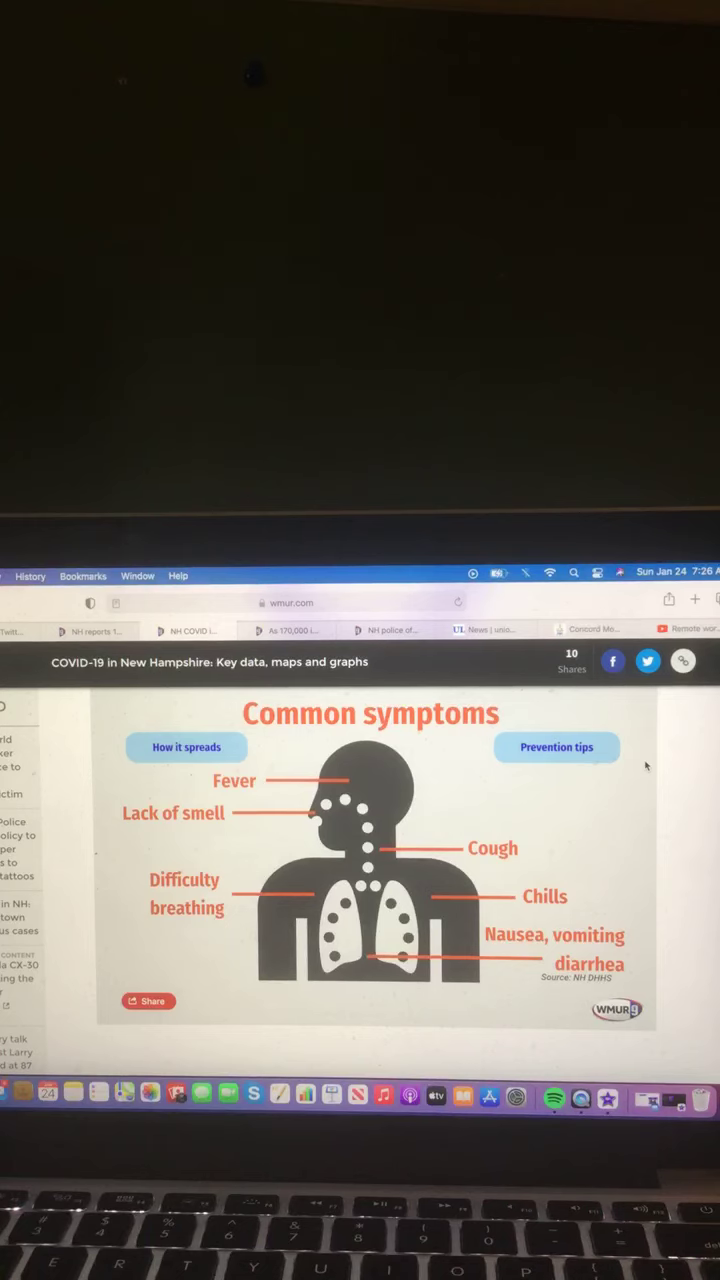
{"action": "left_click", "coordinate": [186, 747]}
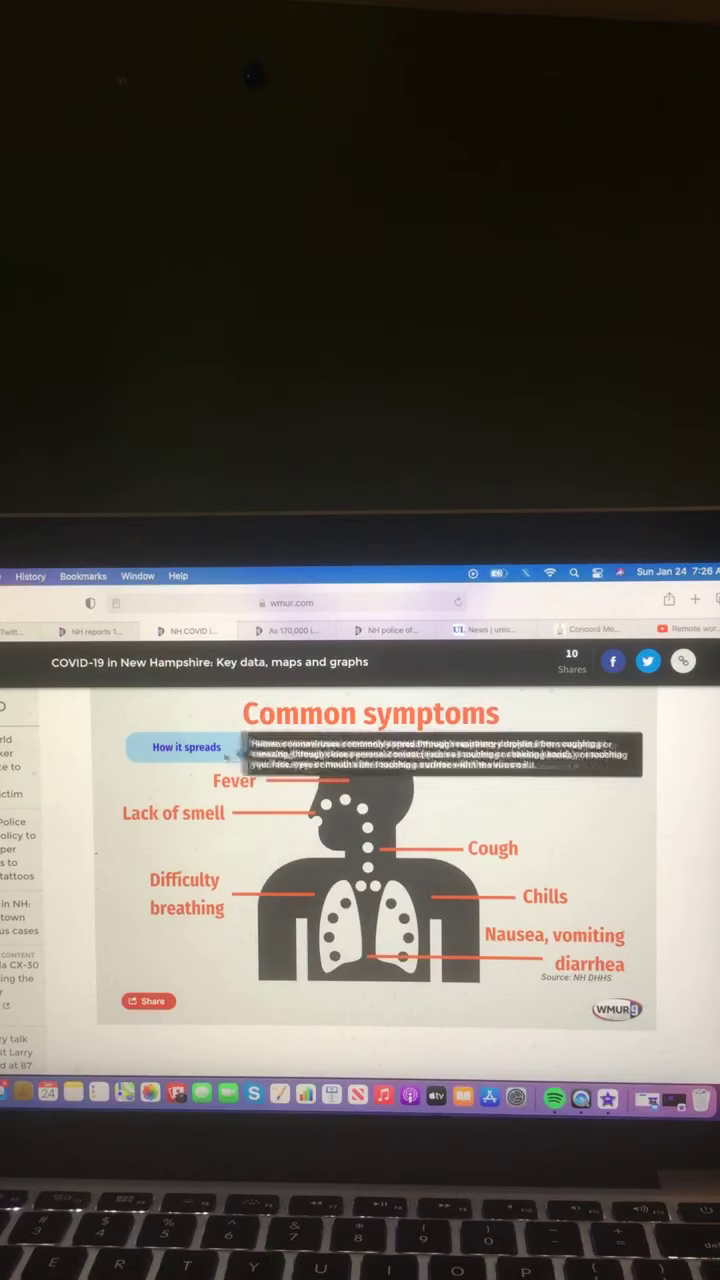
{"action": "left_click", "coordinate": [557, 747]}
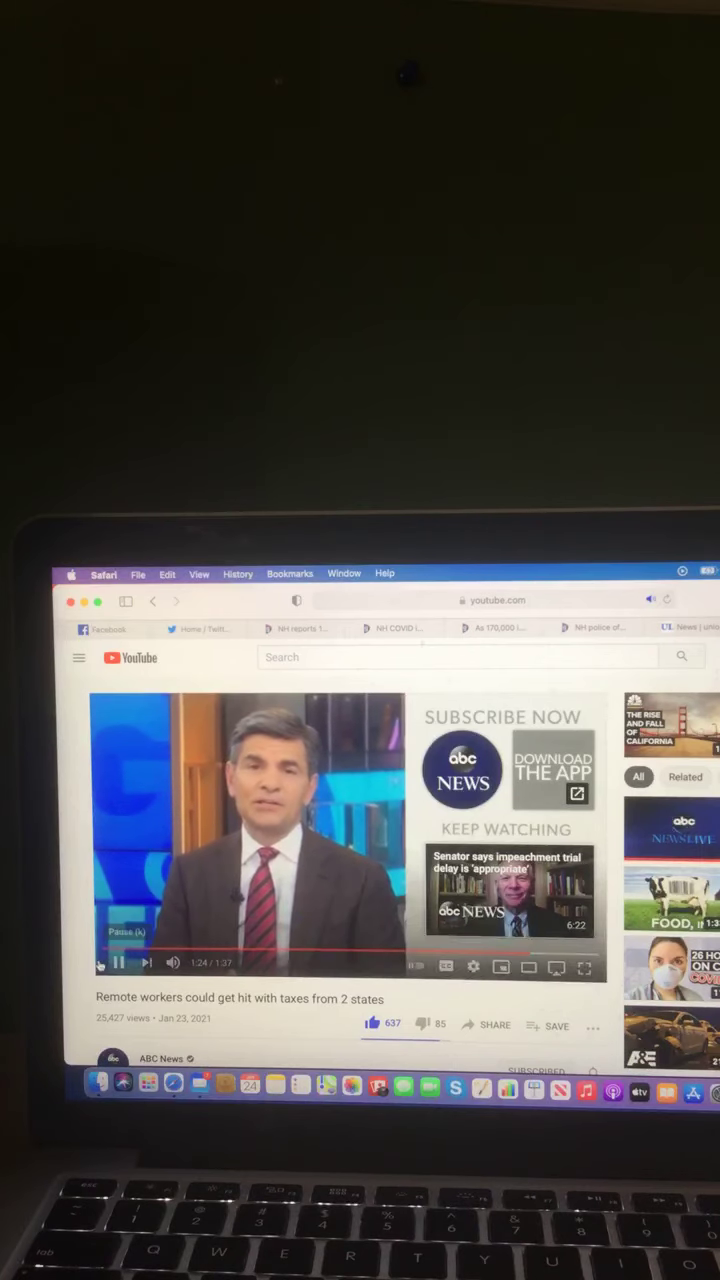
Pause the ABC News remote-worker taxes video at about 1:24.
{"action": "left_click", "coordinate": [117, 962]}
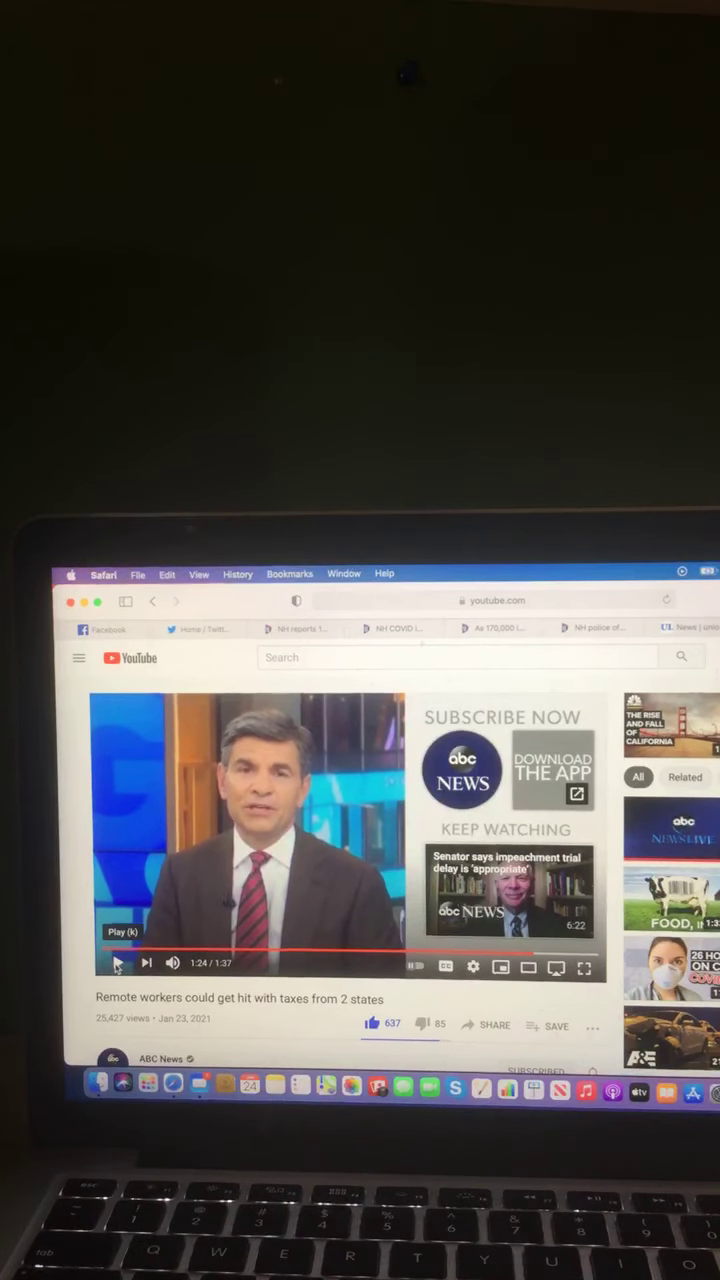